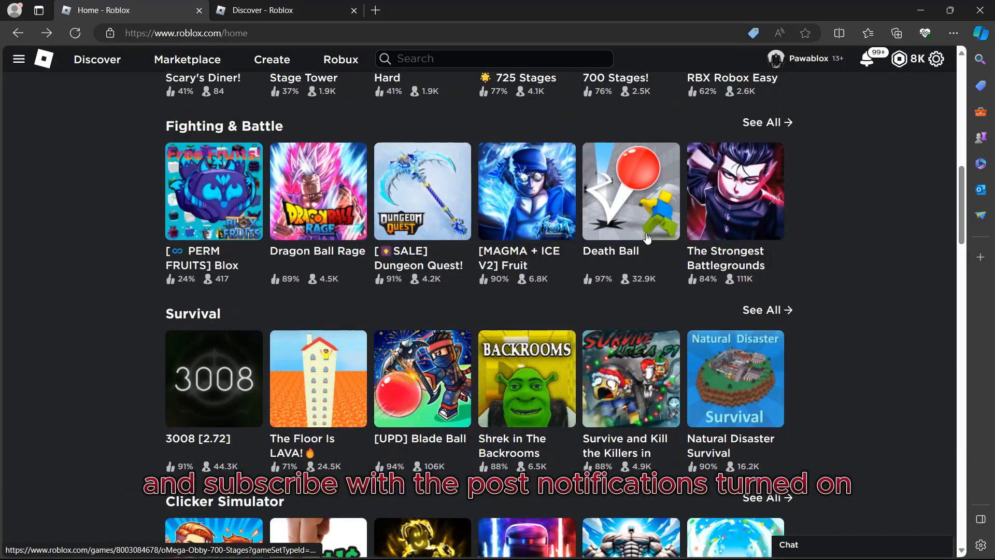
- Scroll down through the game category rows on the Roblox home page
{"action": "scroll", "scroll_direction": "down", "scroll_amount": 3}
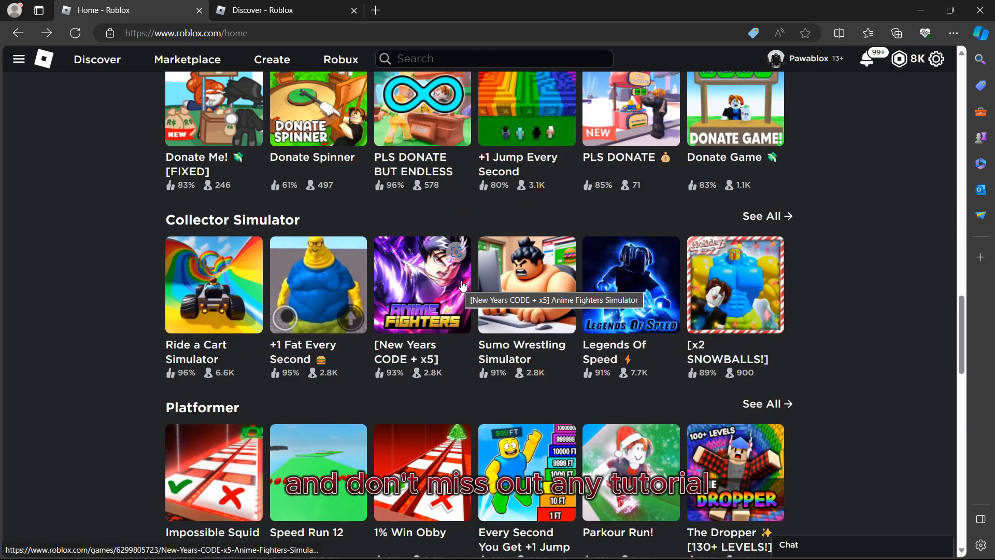
{"action": "scroll", "scroll_direction": "down", "scroll_amount": 3}
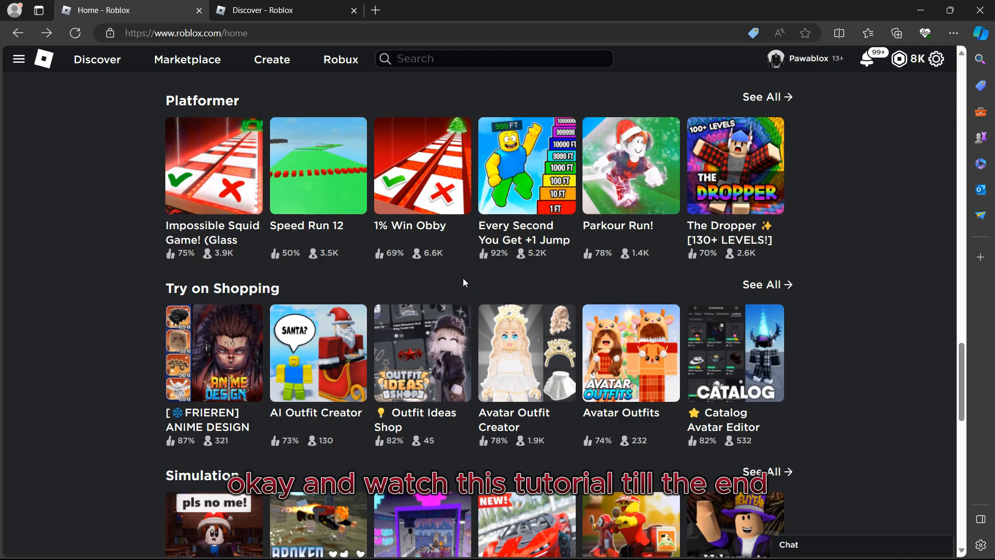
{"action": "scroll", "scroll_direction": "down", "scroll_amount": 3}
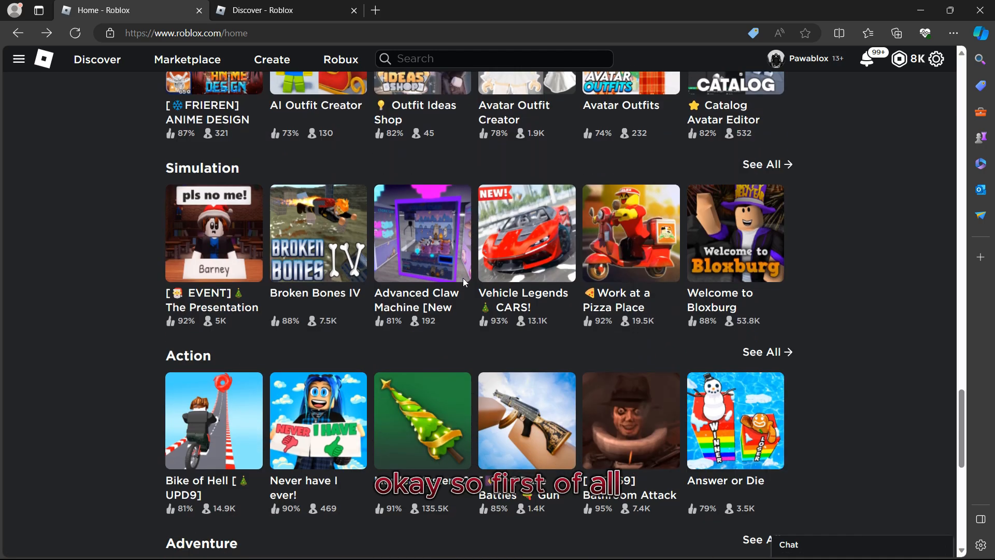
{"action": "scroll", "scroll_direction": "down", "scroll_amount": 3}
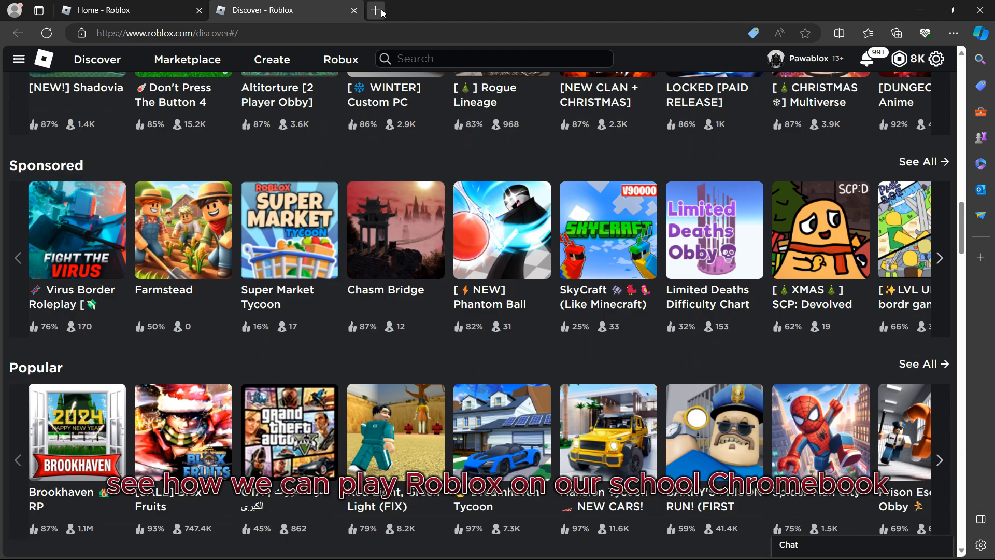
- Search 'play roblox gamenora' in a new tab and reach Gamenora's Roblox games page
{"action": "left_click", "coordinate": [374, 10]}
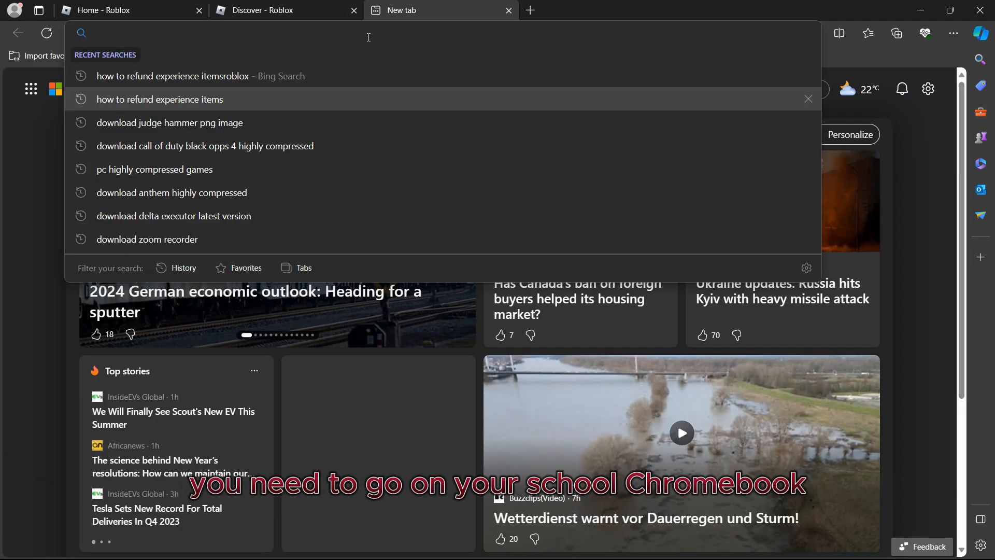
{"action": "type", "text": "play"}
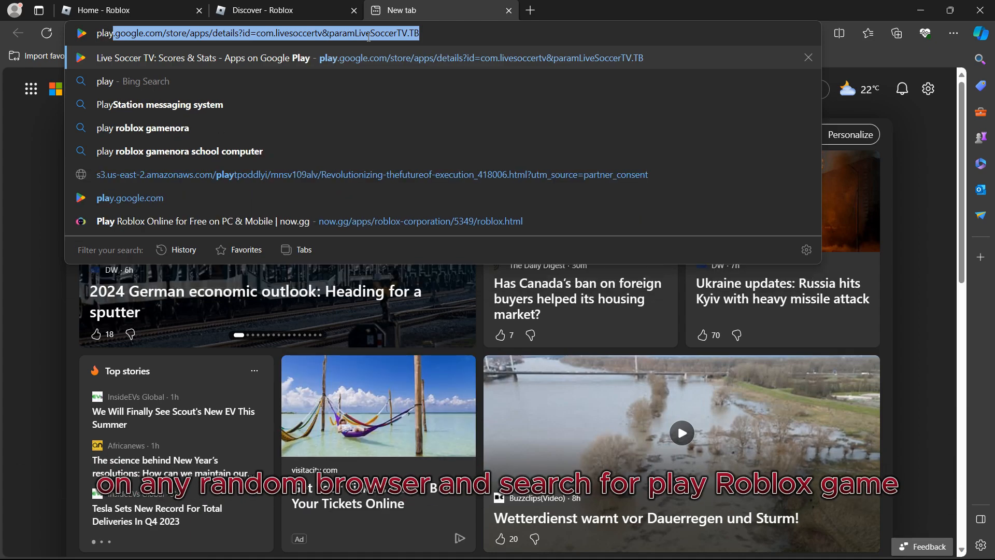
{"action": "type", "text": "play robl"}
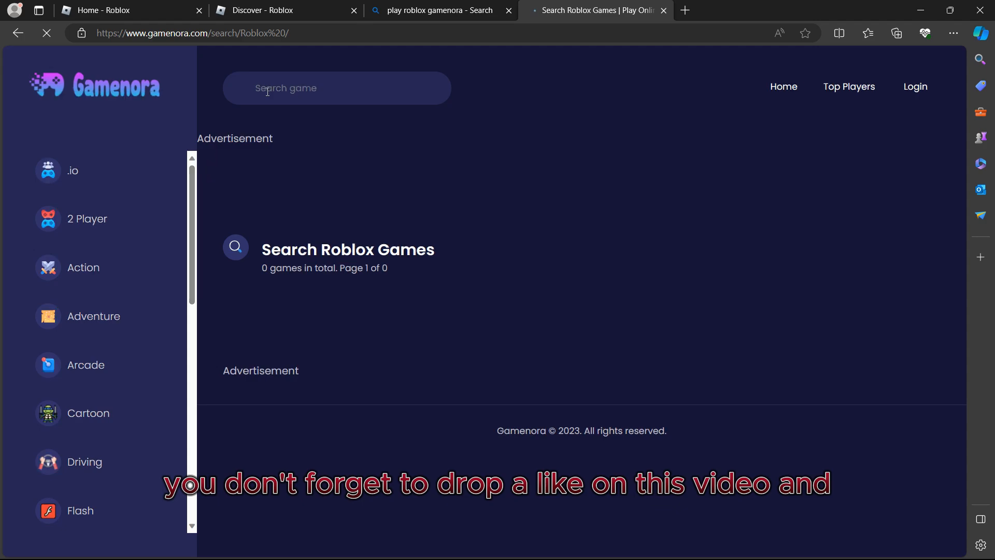
- Search Gamenora for 'roblox' and pick the Roblox game from the results
{"action": "left_click", "coordinate": [336, 87]}
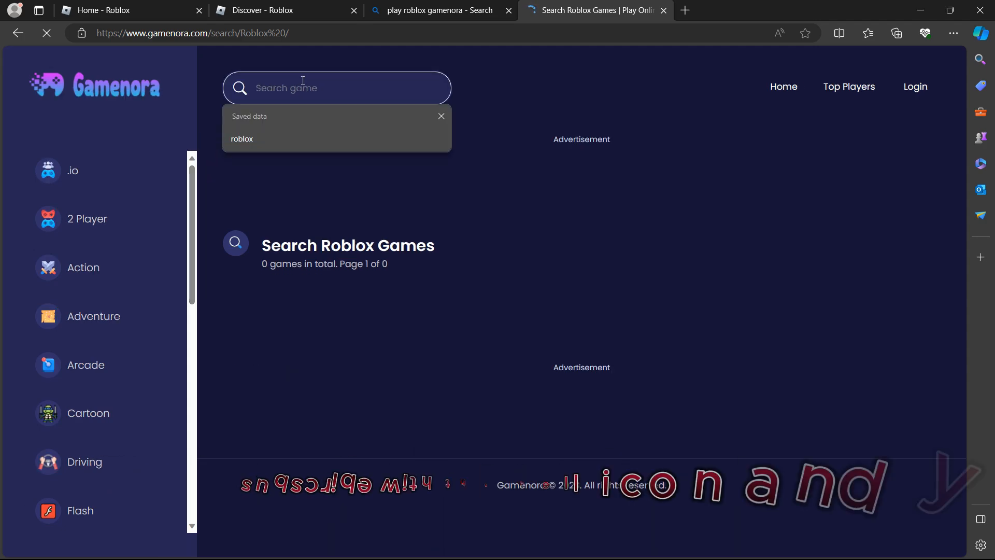
{"action": "left_click", "coordinate": [242, 138]}
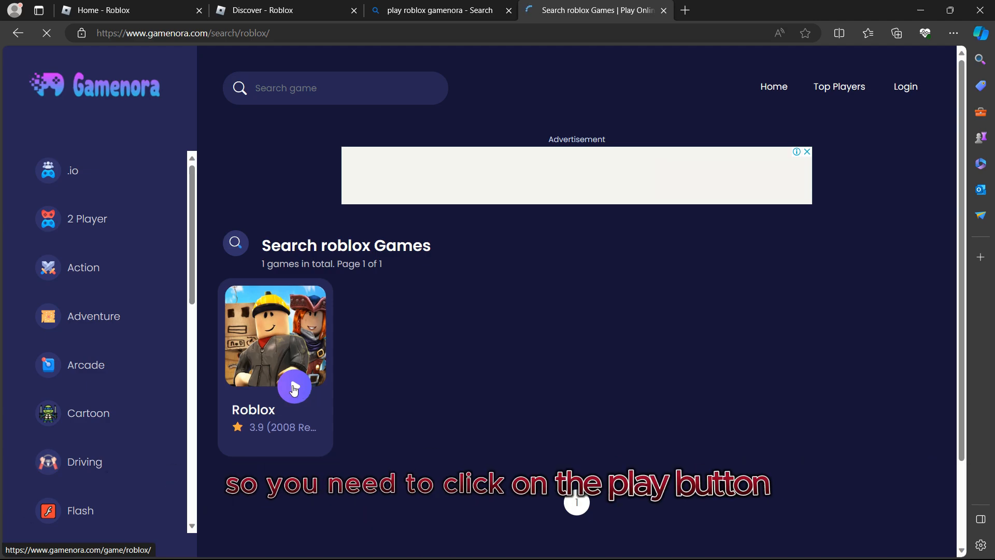
{"action": "left_click", "coordinate": [294, 387]}
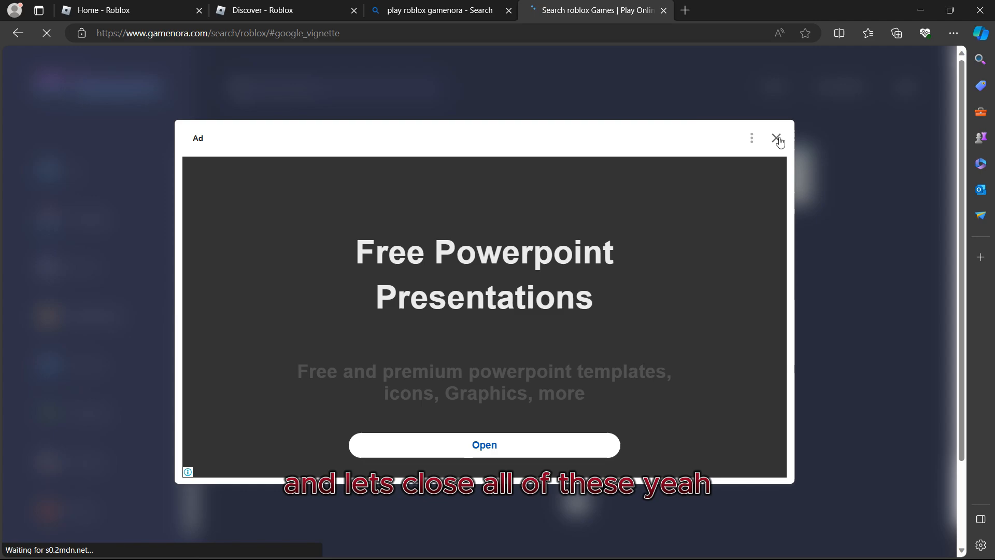
- Dismiss the full-page ad and look over the Roblox game page's description and instructions
{"action": "left_click", "coordinate": [778, 138]}
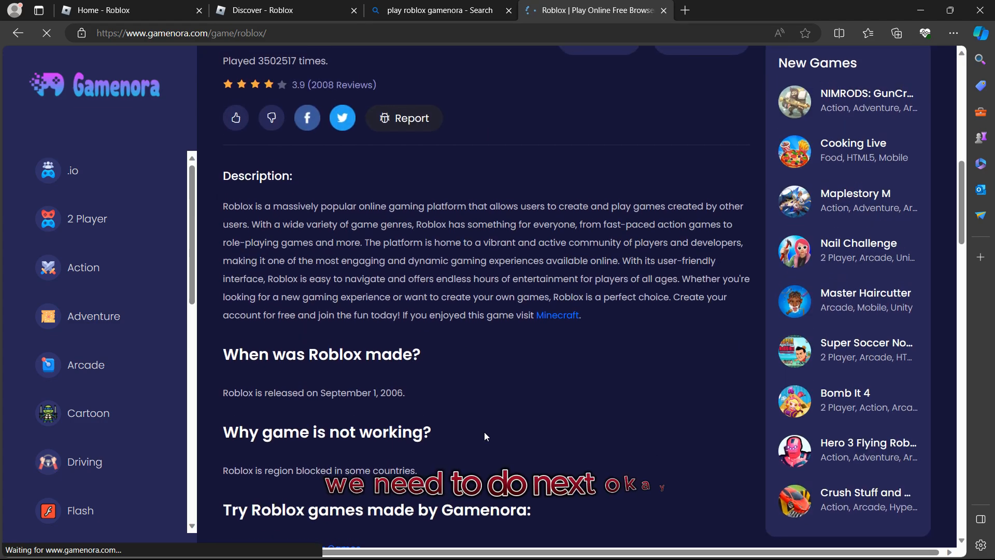
{"action": "scroll", "scroll_direction": "down", "scroll_amount": 3}
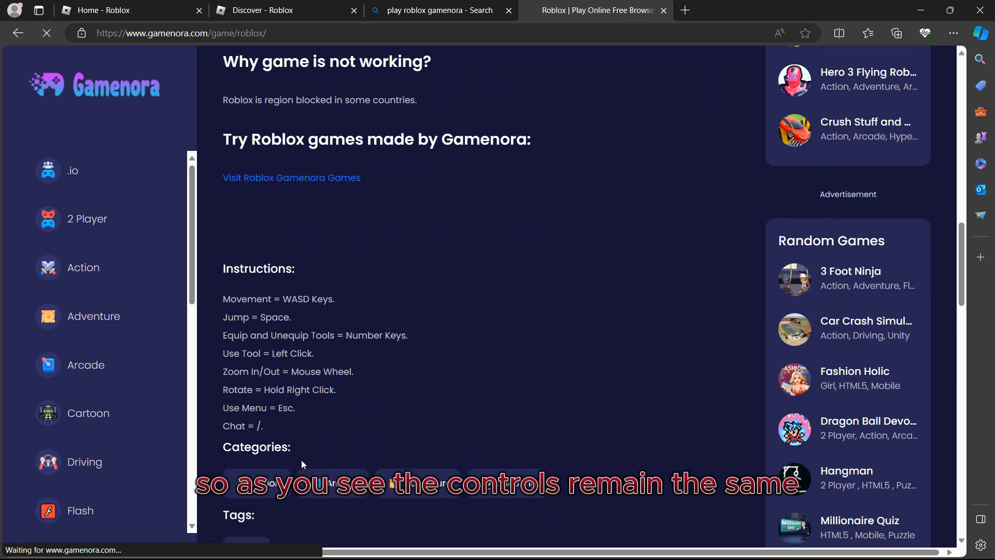
{"action": "scroll", "scroll_direction": "up", "scroll_amount": 3}
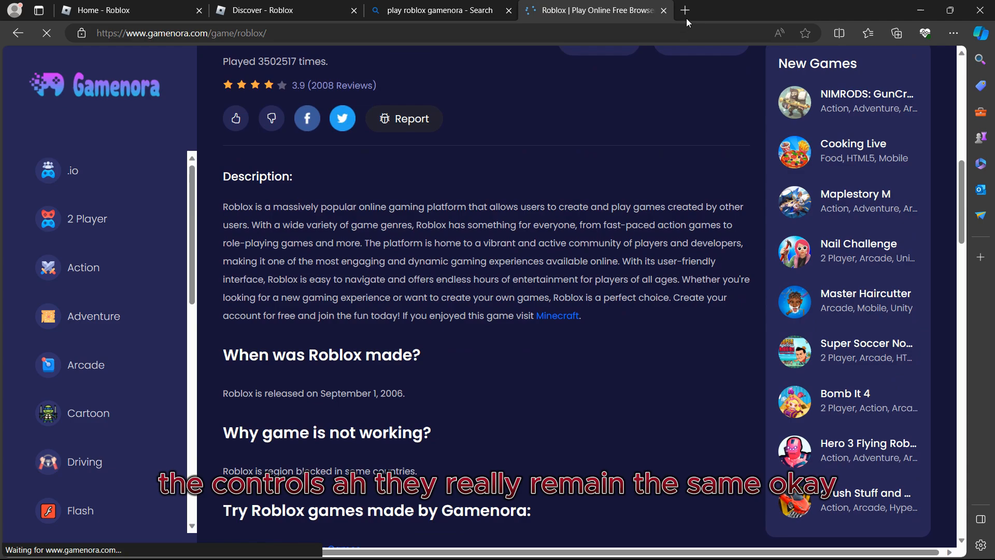
- Run a Bing search for 'download psiphon pro for pc' in a new tab
{"action": "left_click", "coordinate": [685, 10]}
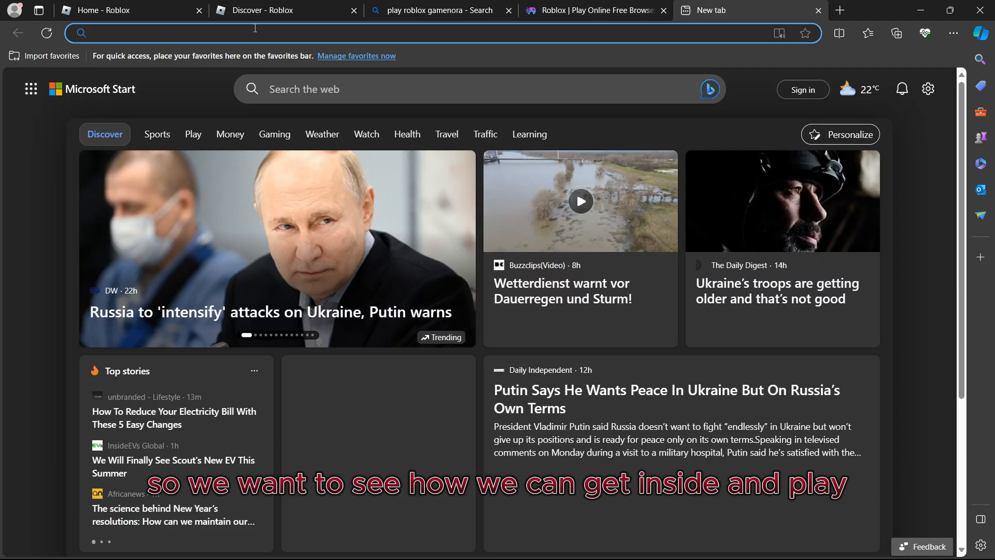
{"action": "left_click", "coordinate": [254, 32]}
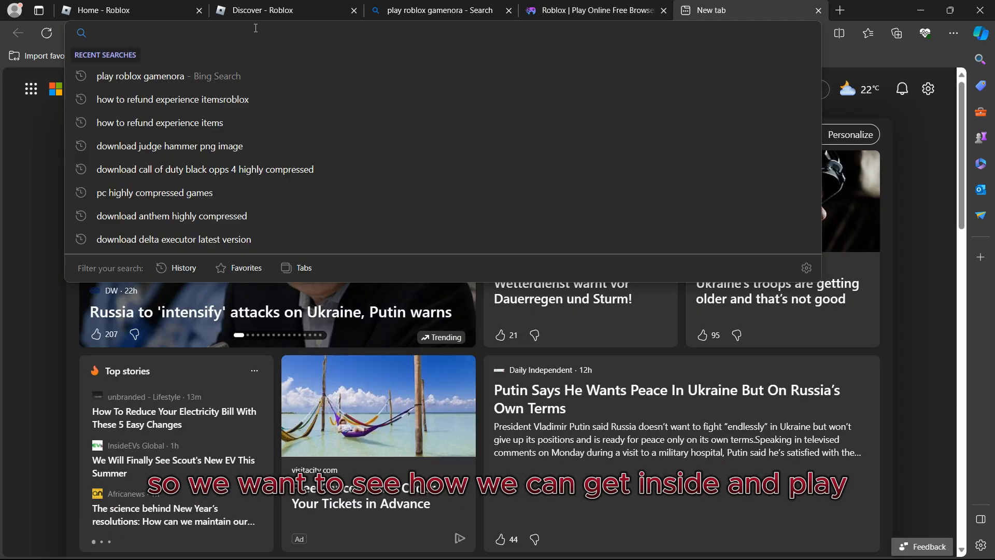
{"action": "type", "text": "download wo mic pc"}
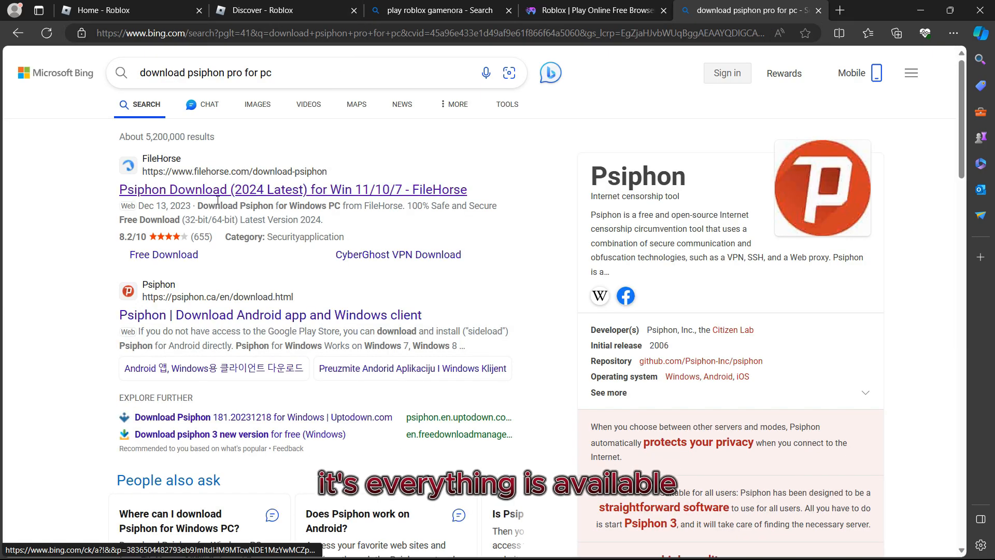
- Scroll through the Bing results for the Psiphon pro download search
{"action": "scroll", "scroll_direction": "down", "scroll_amount": 3}
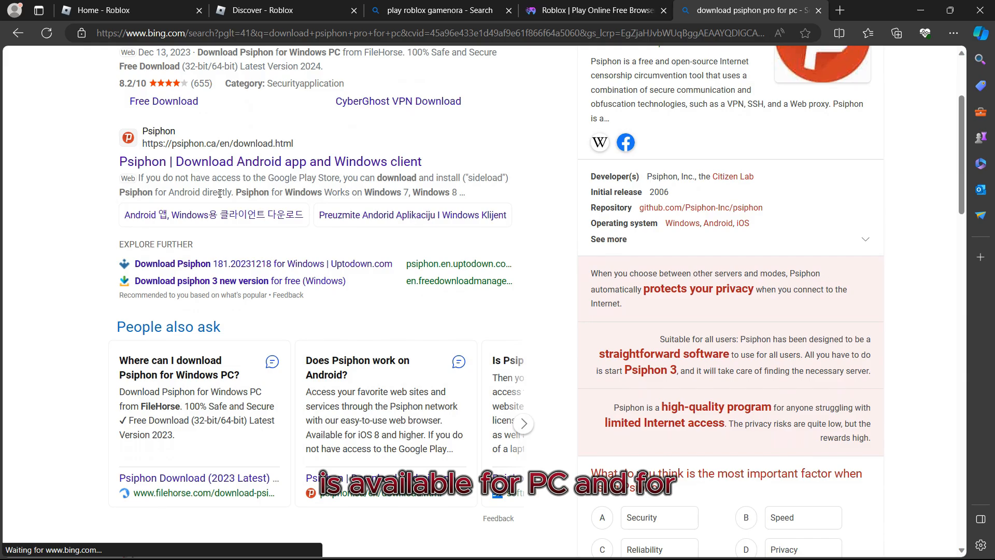
{"action": "scroll", "scroll_direction": "down", "scroll_amount": 3}
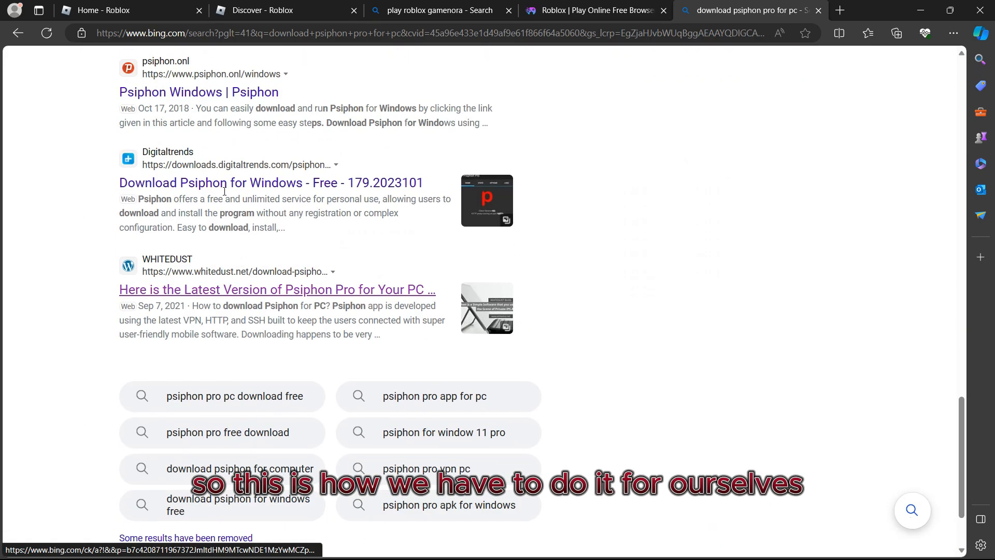
{"action": "scroll", "scroll_direction": "up", "scroll_amount": 3}
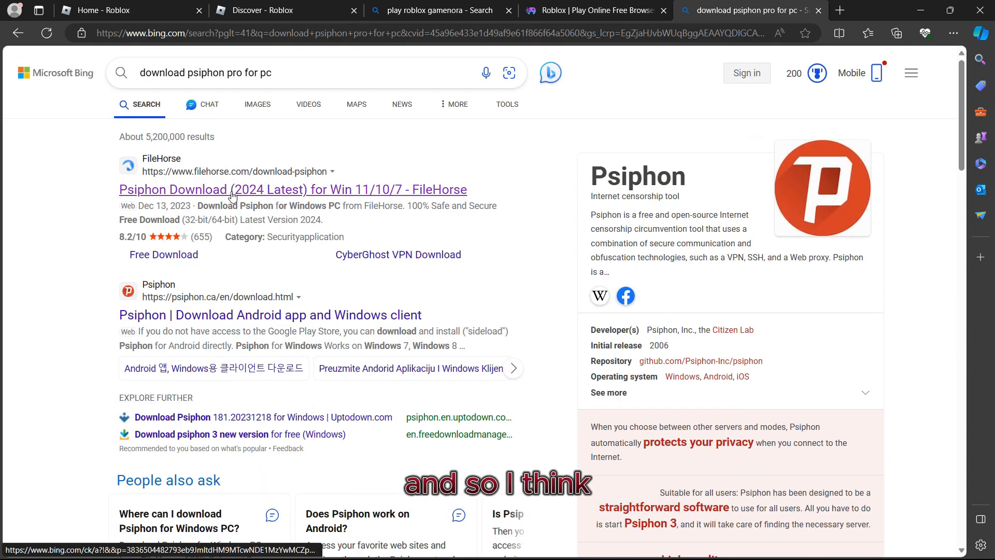
{"action": "scroll", "scroll_direction": "down", "scroll_amount": 3}
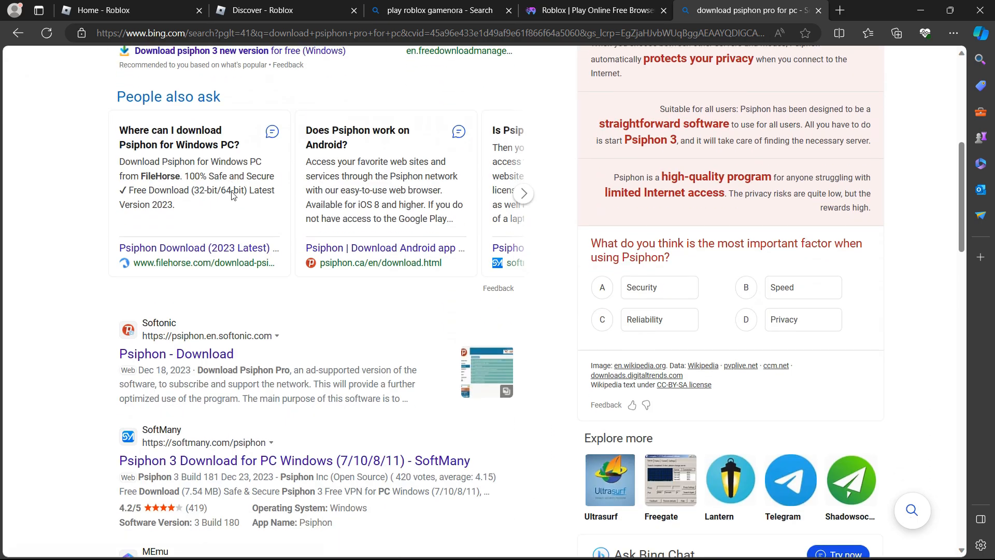
{"action": "scroll", "scroll_direction": "down", "scroll_amount": 3}
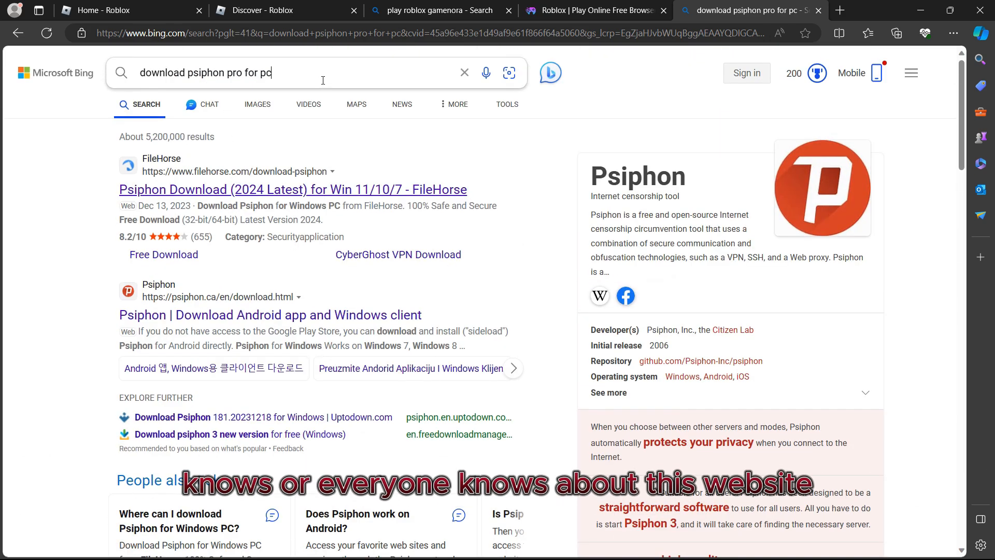
- Change the search to 'download psiphon vpn' and scroll to the Google Play result
{"action": "key", "text": "Backspace"}
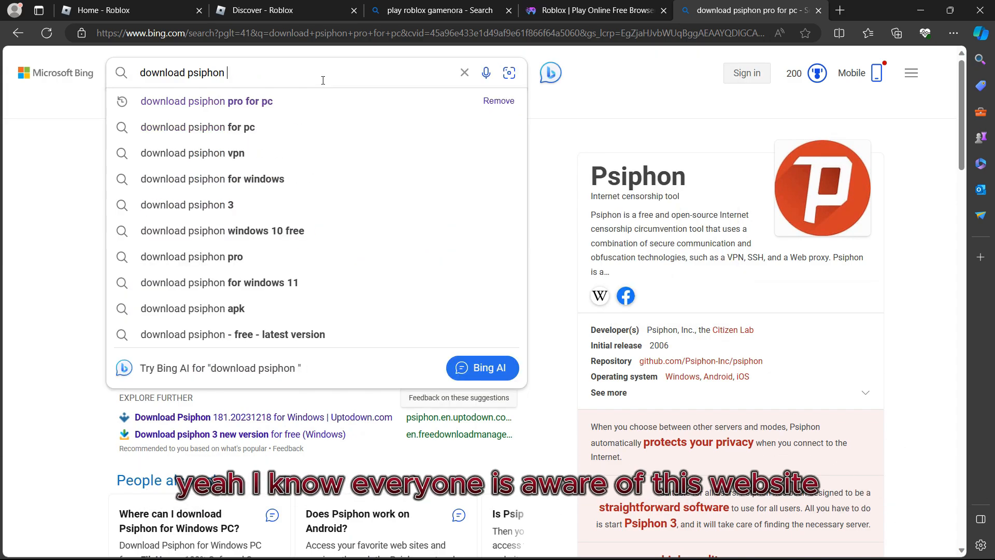
{"action": "left_click", "coordinate": [193, 153]}
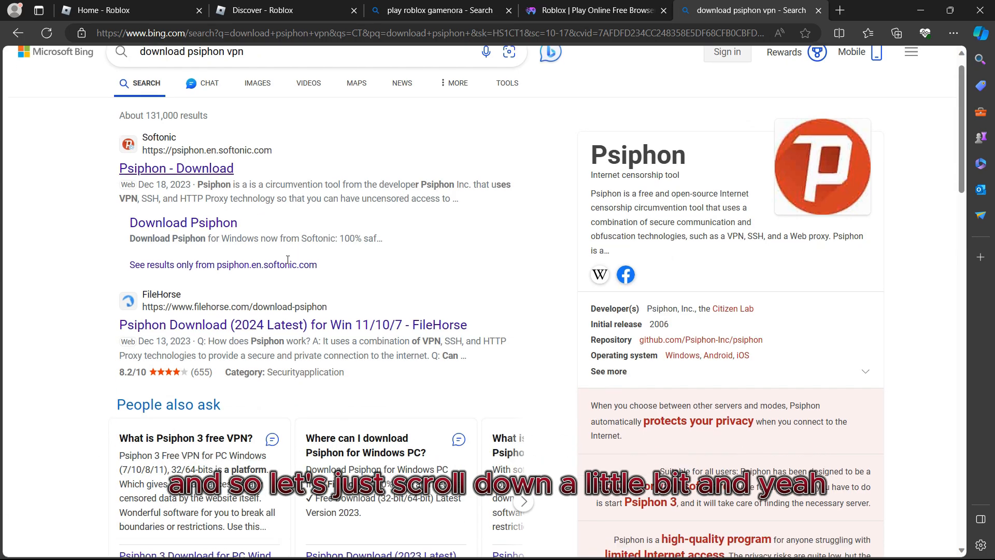
{"action": "scroll", "scroll_direction": "down", "scroll_amount": 3}
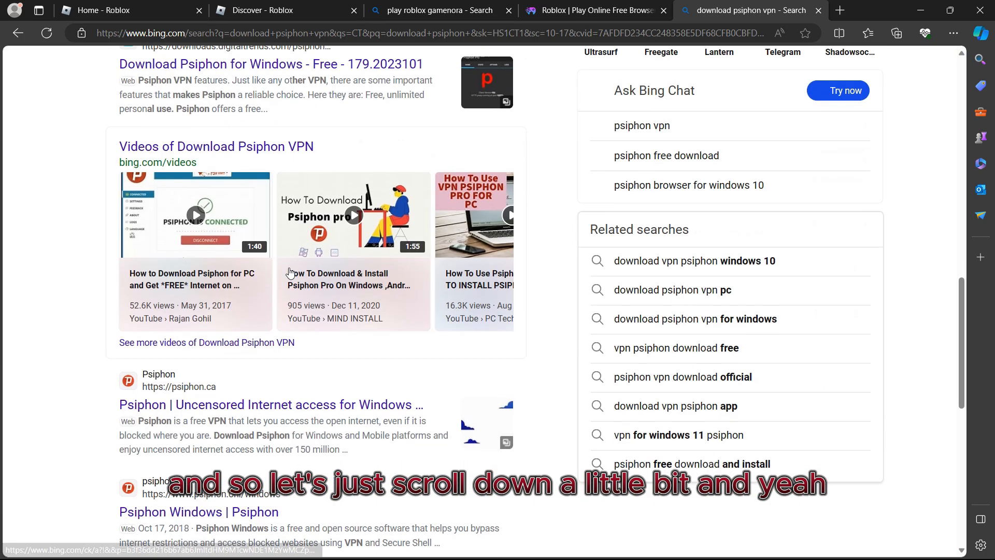
{"action": "scroll", "scroll_direction": "down", "scroll_amount": 3}
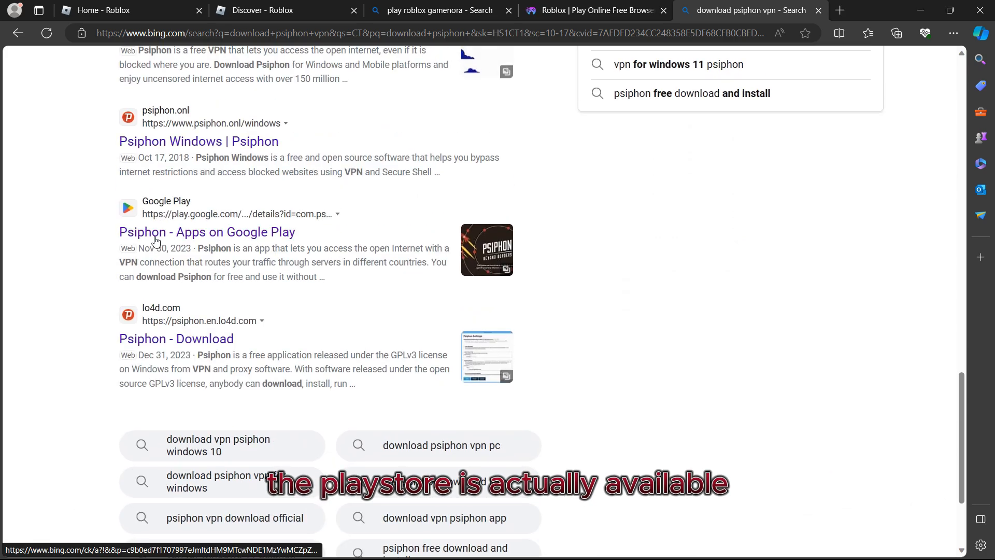
- View Psiphon Inc.'s Google Play listing with its 4.4 stars and 50M+ downloads
{"action": "left_click", "coordinate": [207, 231]}
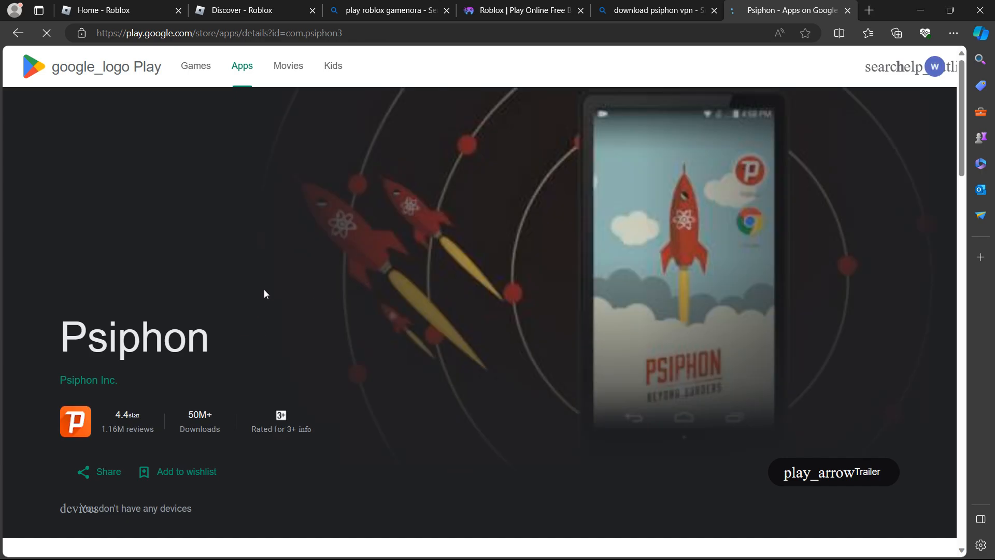
{"action": "scroll", "scroll_direction": "down", "scroll_amount": 3}
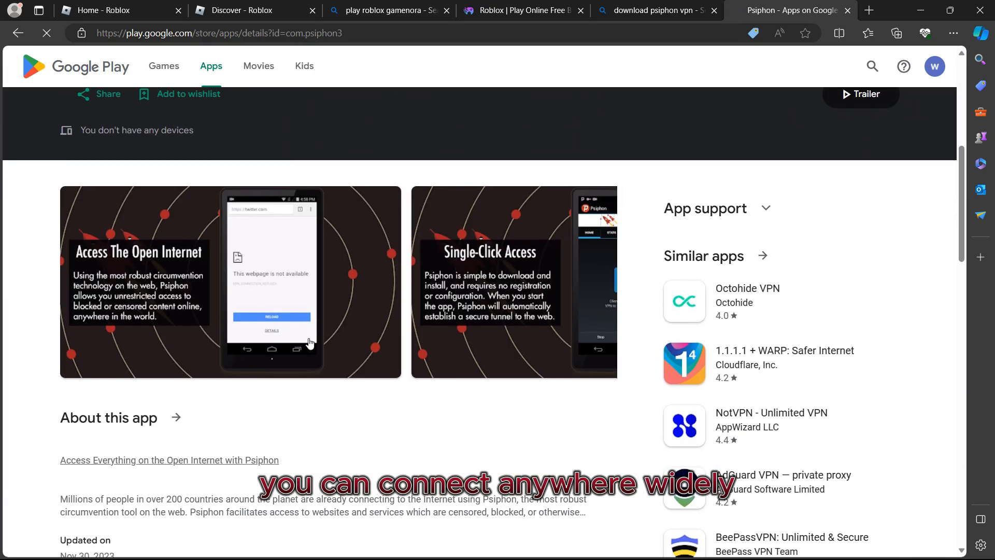
{"action": "scroll", "scroll_direction": "down", "scroll_amount": 3}
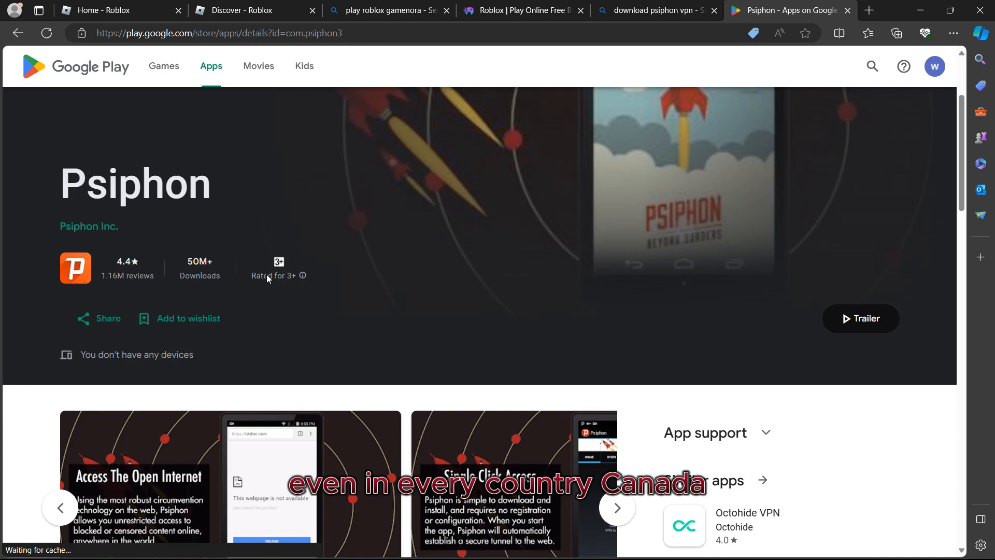
{"action": "scroll", "scroll_direction": "down", "scroll_amount": 3}
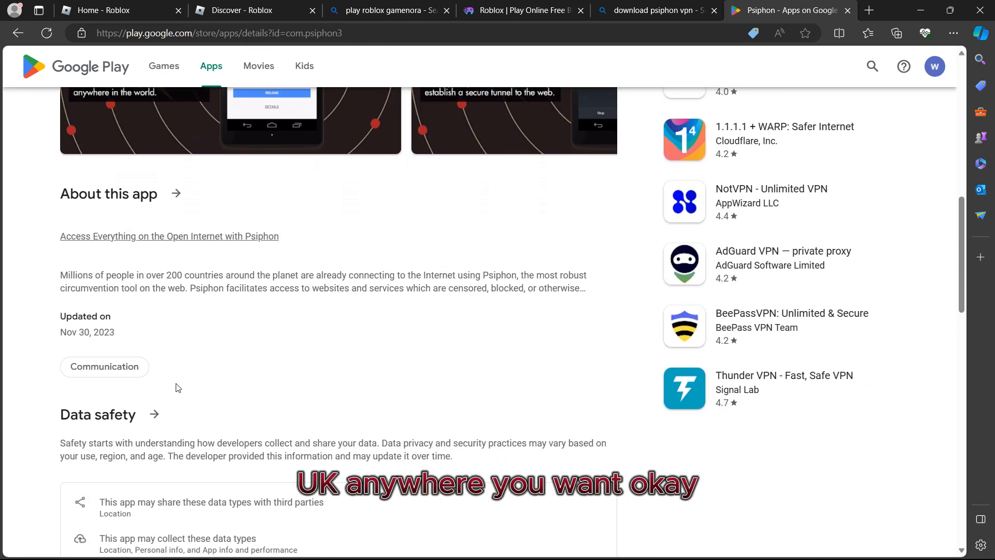
{"action": "scroll", "scroll_direction": "down", "scroll_amount": 3}
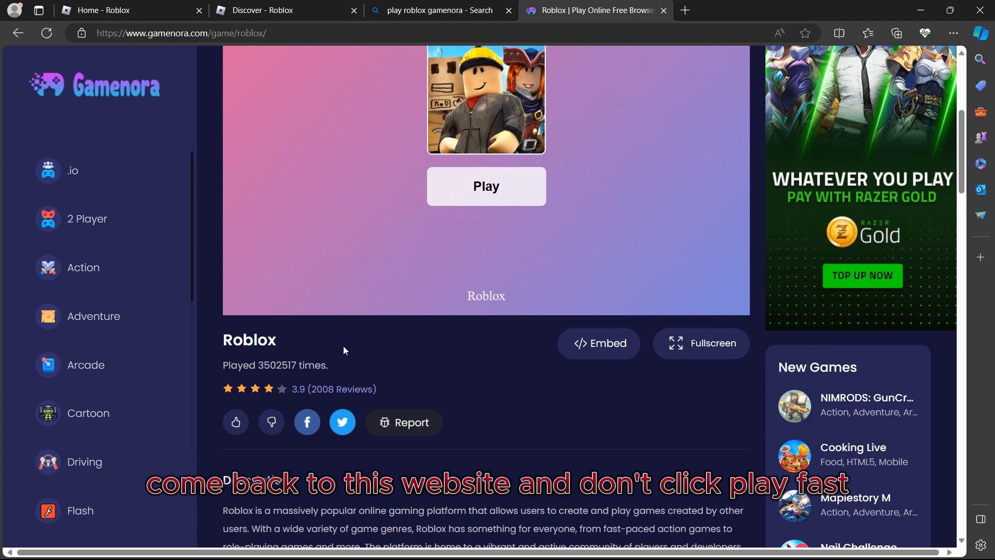
- Launch Roblox fullscreen from the Gamenora page into the snowy game world
{"action": "left_click", "coordinate": [701, 343]}
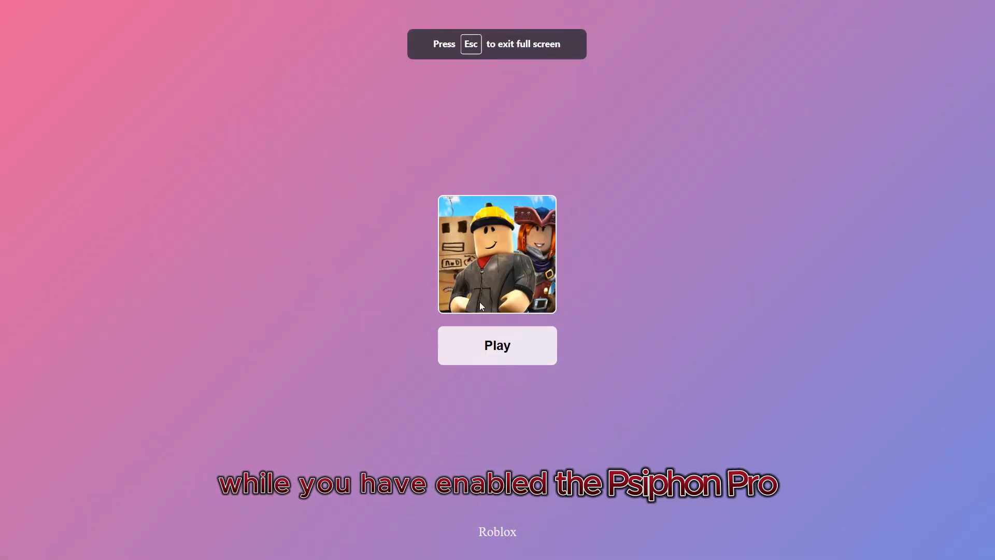
{"action": "left_click", "coordinate": [497, 346]}
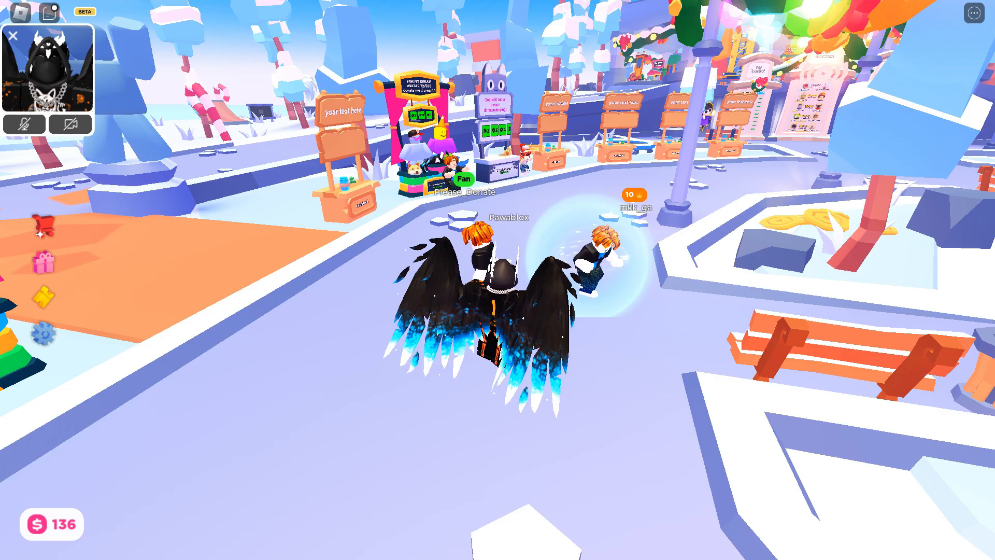